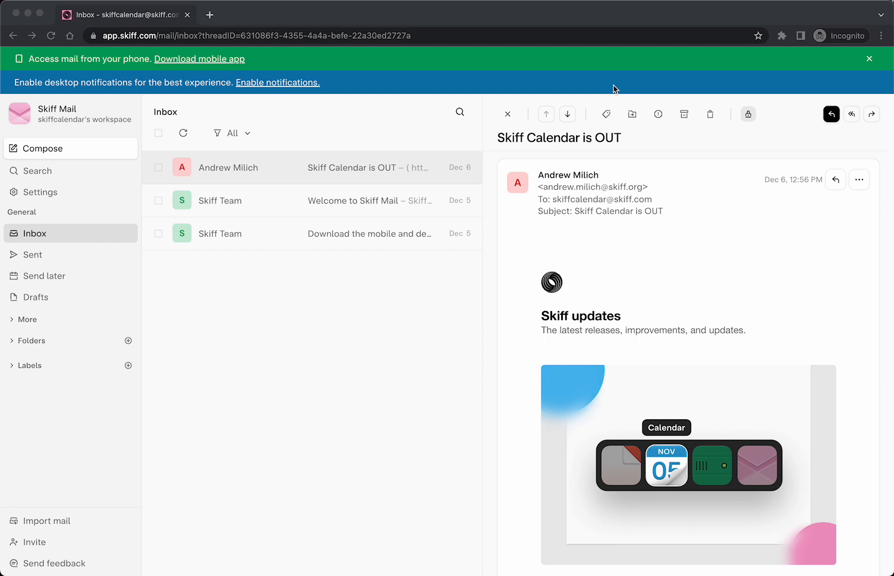
mouse_move(281, 113)
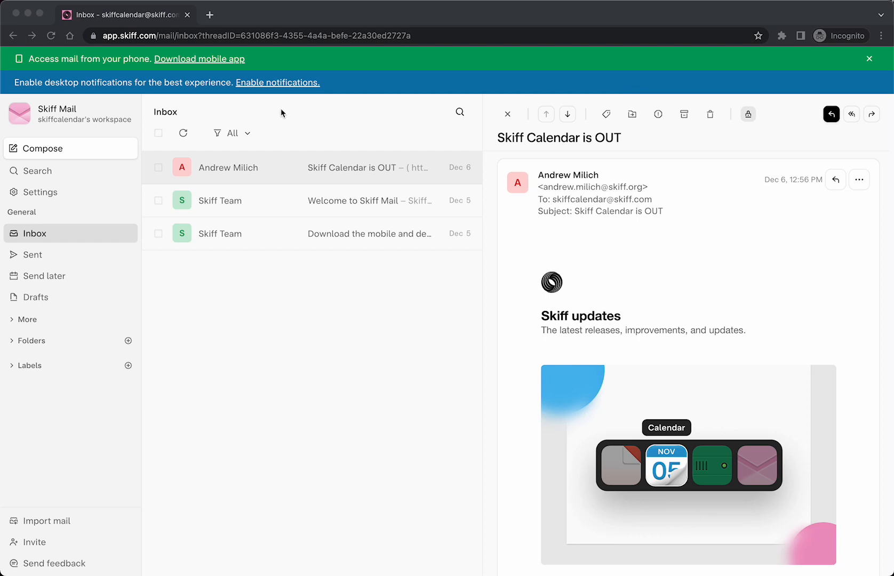
mouse_move(146, 110)
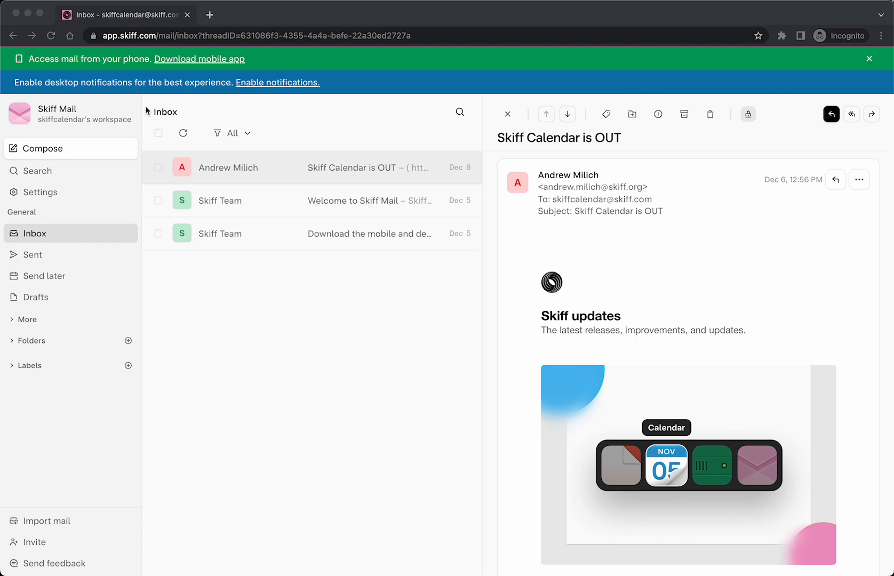
mouse_move(137, 112)
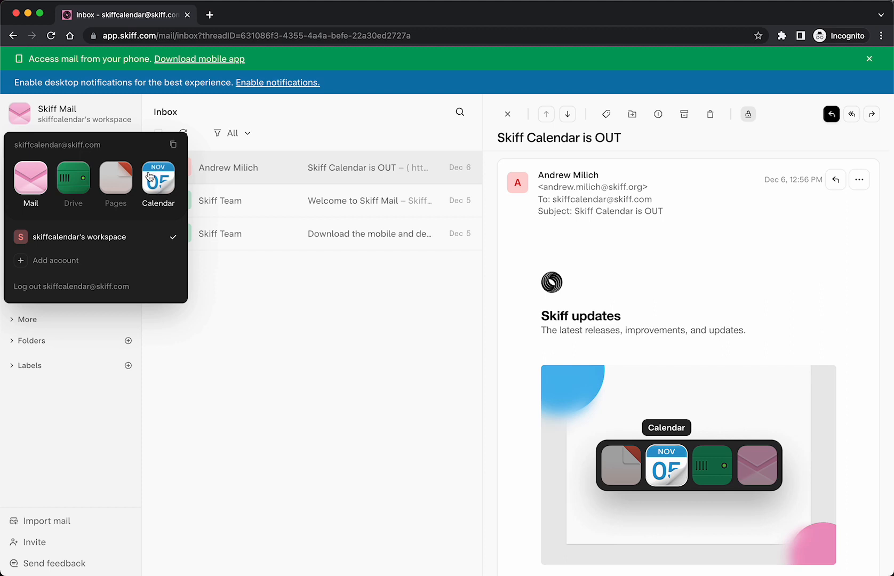
Launch Skiff Calendar from the app switcher, landing on the December 4–10, 2022 week.
left_click(158, 177)
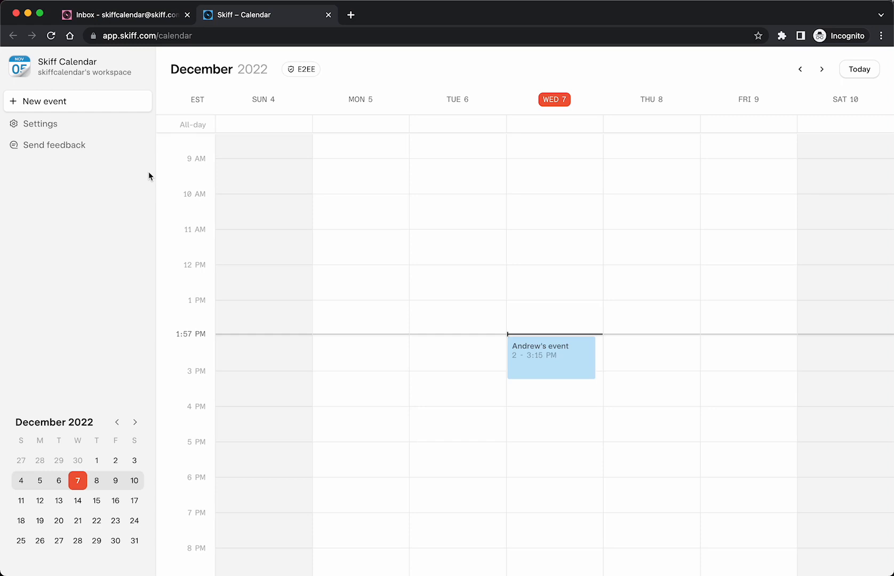
mouse_move(192, 179)
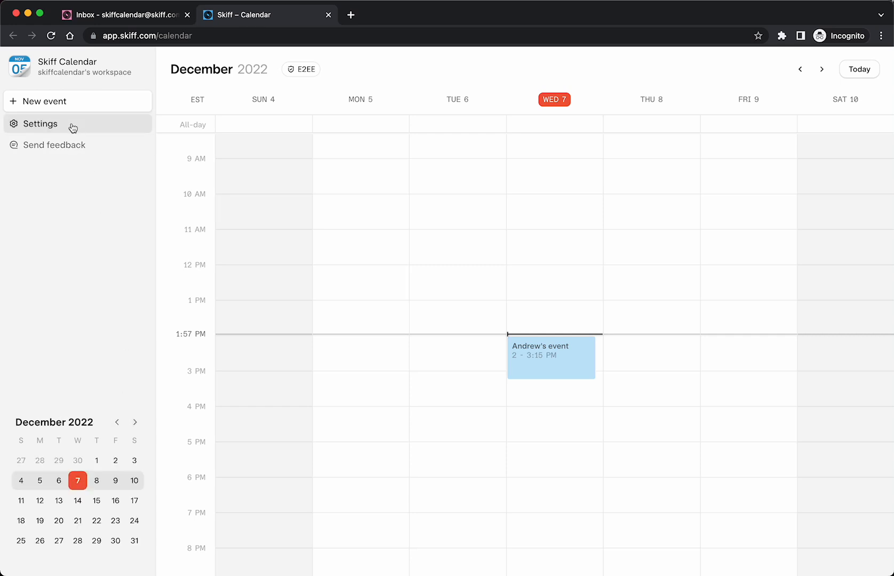
left_click(40, 124)
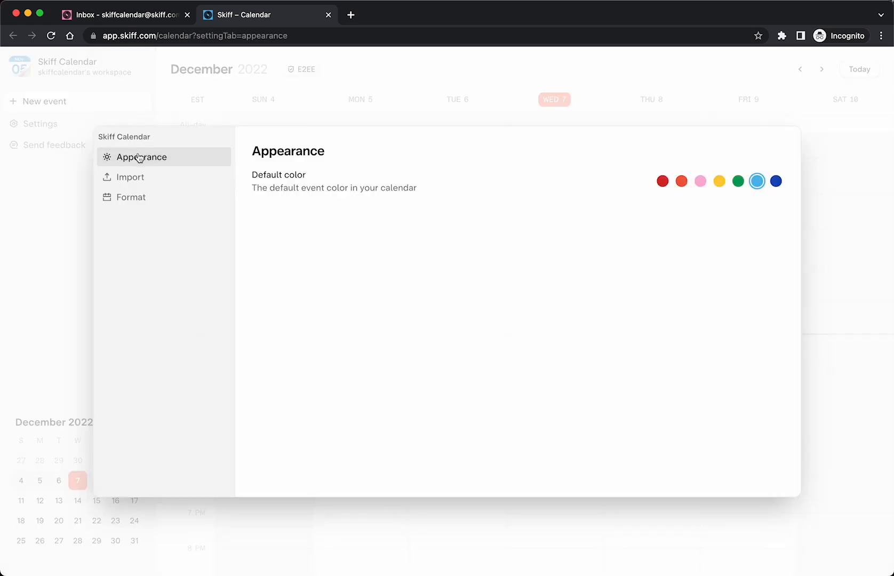
left_click(130, 177)
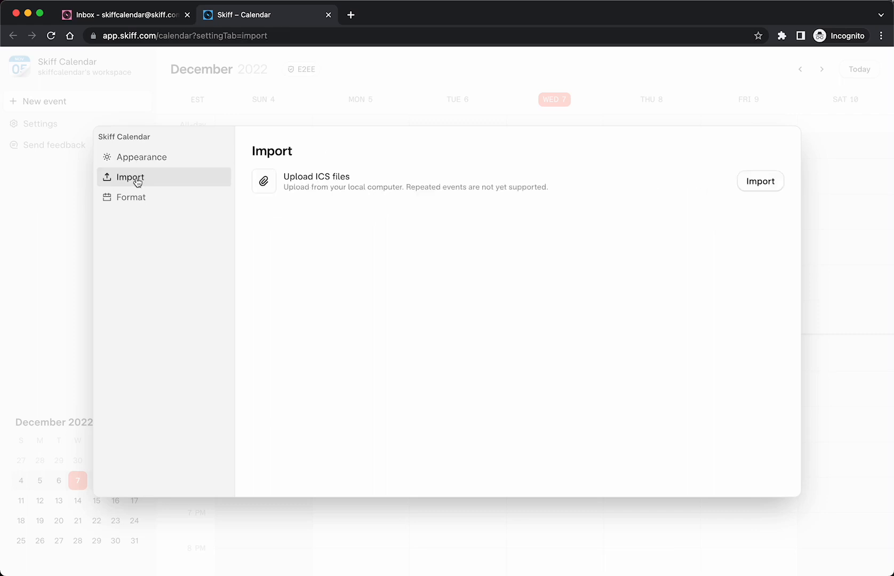
left_click(130, 196)
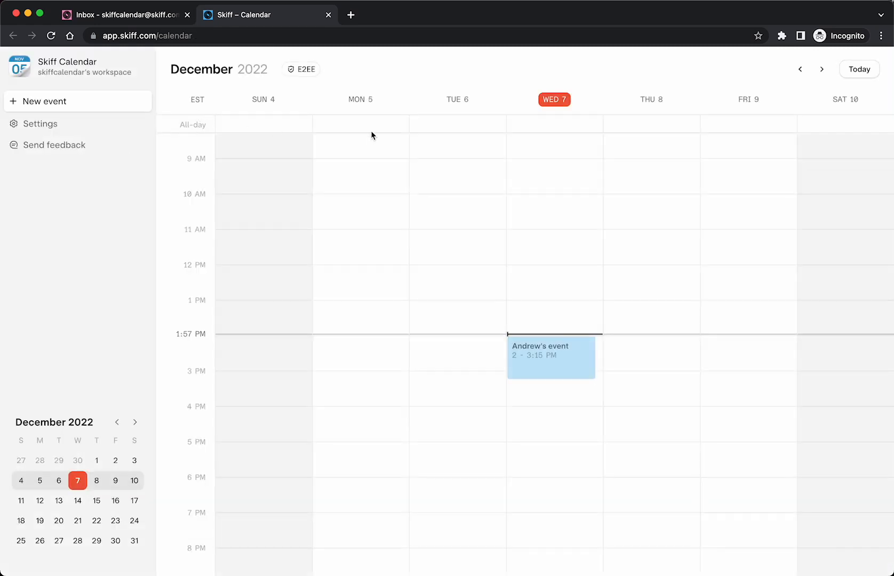
mouse_move(539, 415)
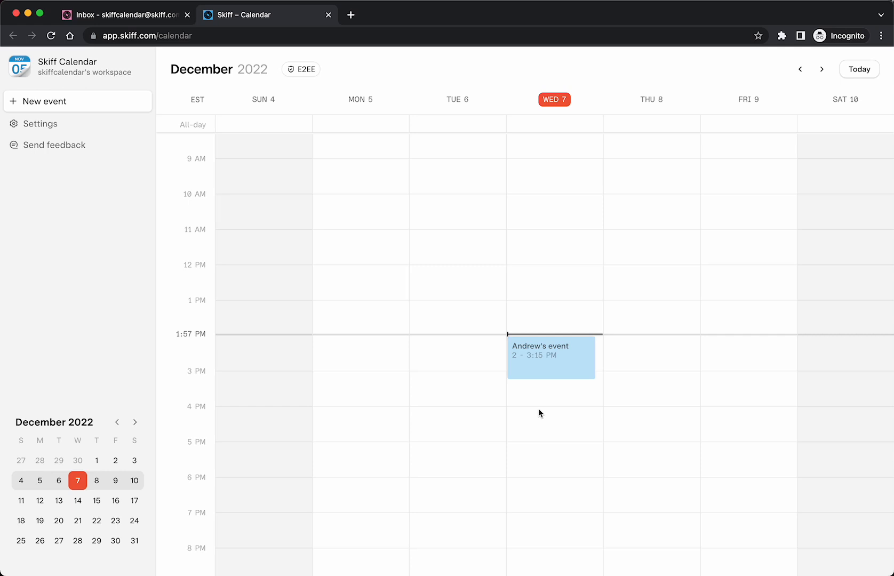
Start a Wednesday Dec 7 event titled 'Switch to Skiff', ending 5:00 PM, then marked all-day.
left_click(550, 415)
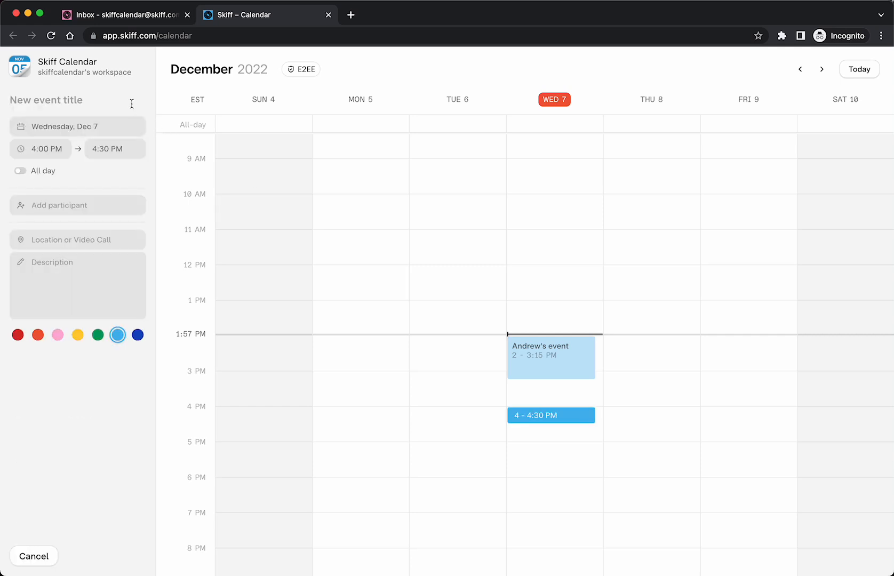
type("Switch to")
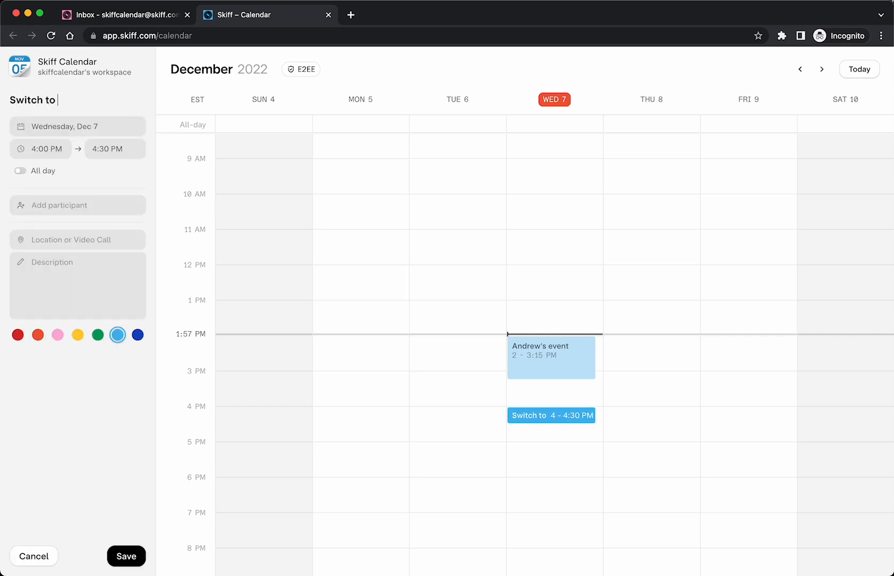
left_click(113, 149)
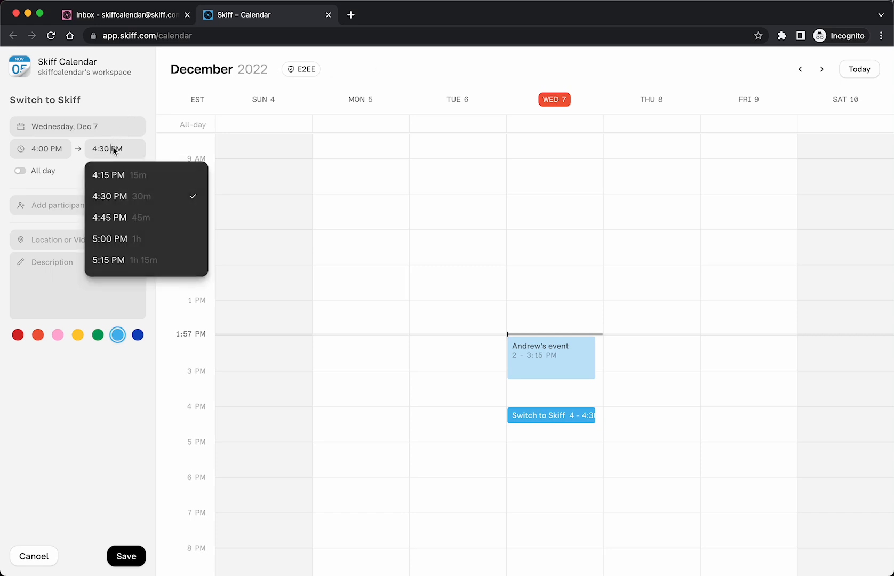
mouse_move(118, 238)
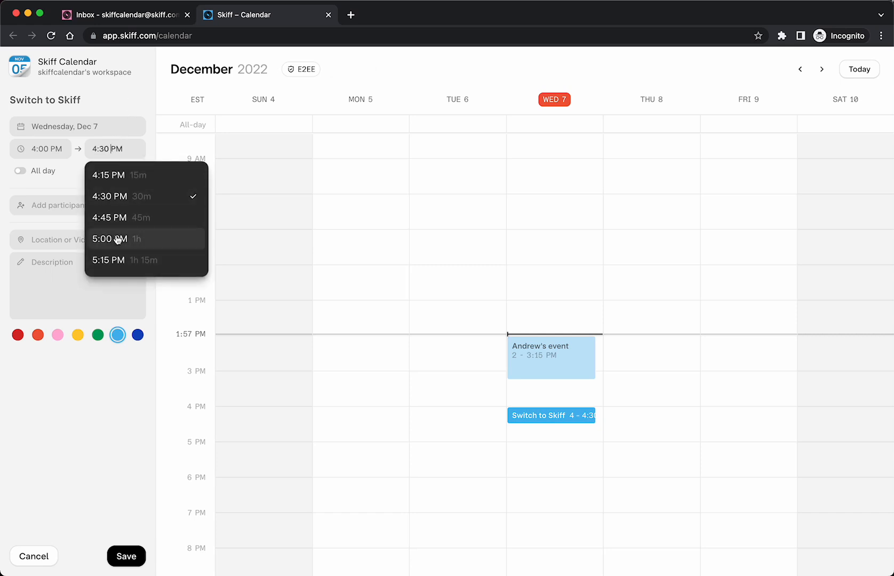
left_click(20, 170)
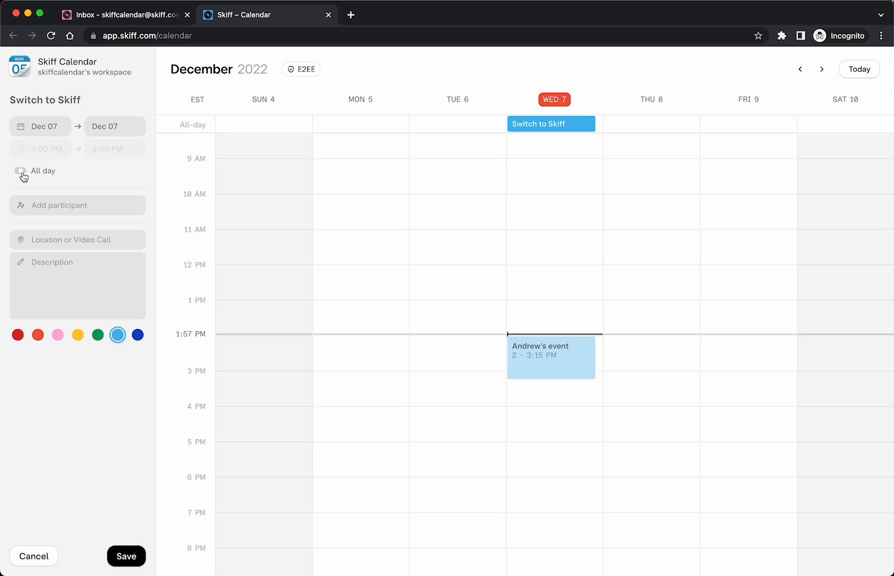
left_click(19, 171)
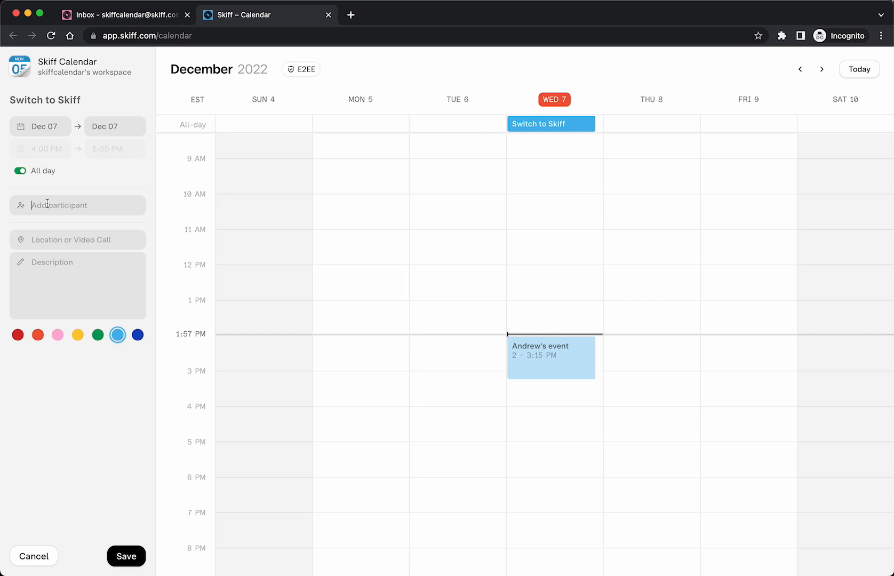
type("andrew")
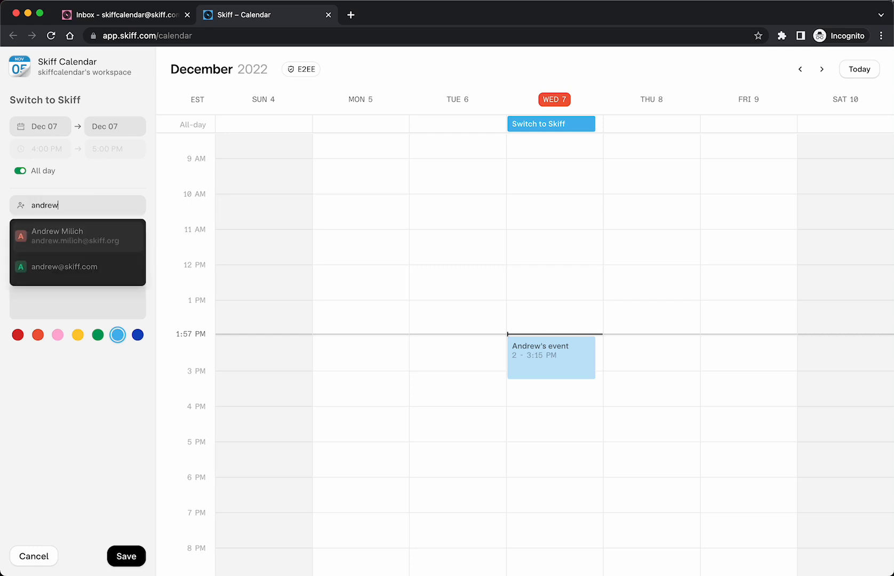
left_click(64, 267)
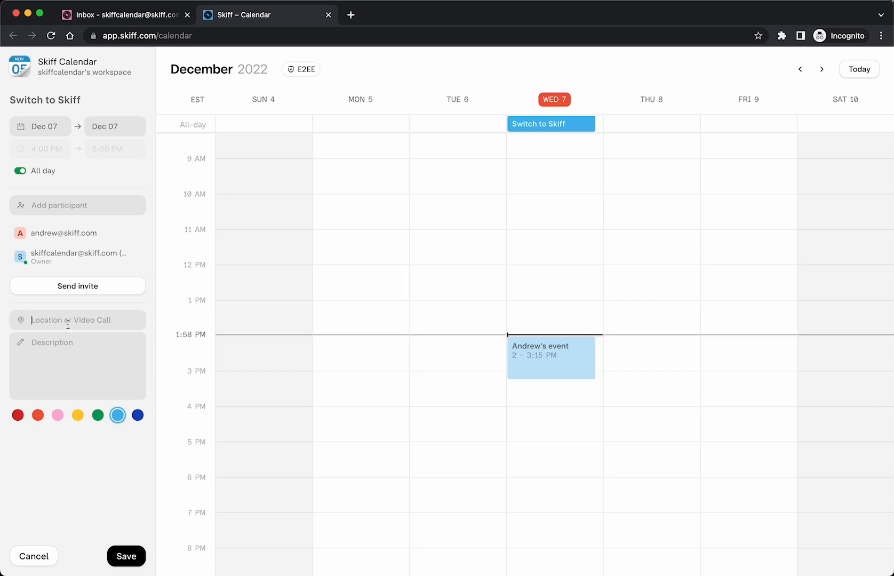
mouse_move(64, 336)
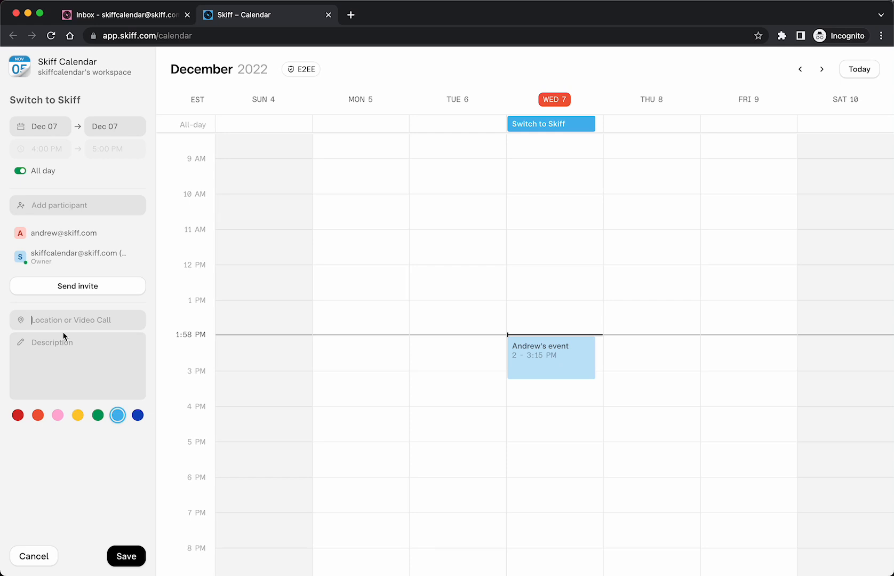
Add location 'My calendar' and description 'Hey!', then save the event.
type("My calendar")
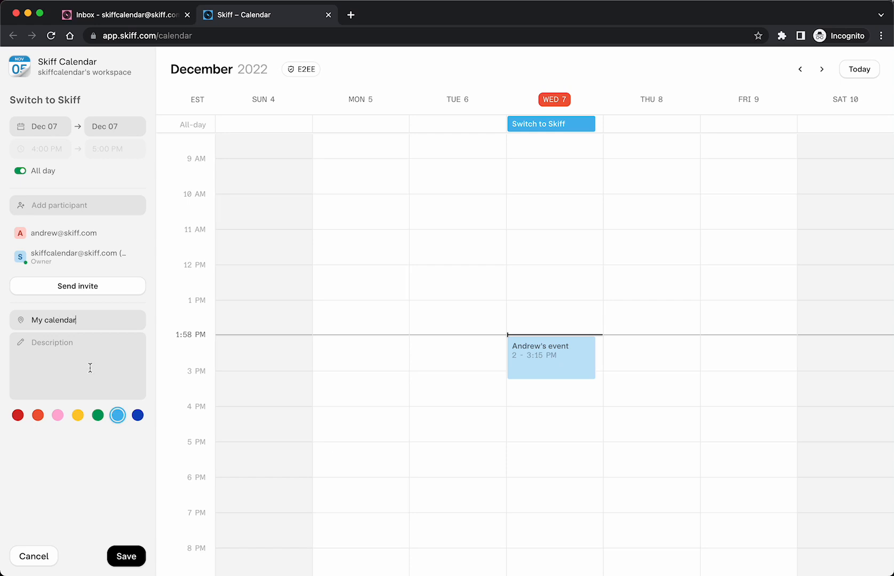
type("Hey!")
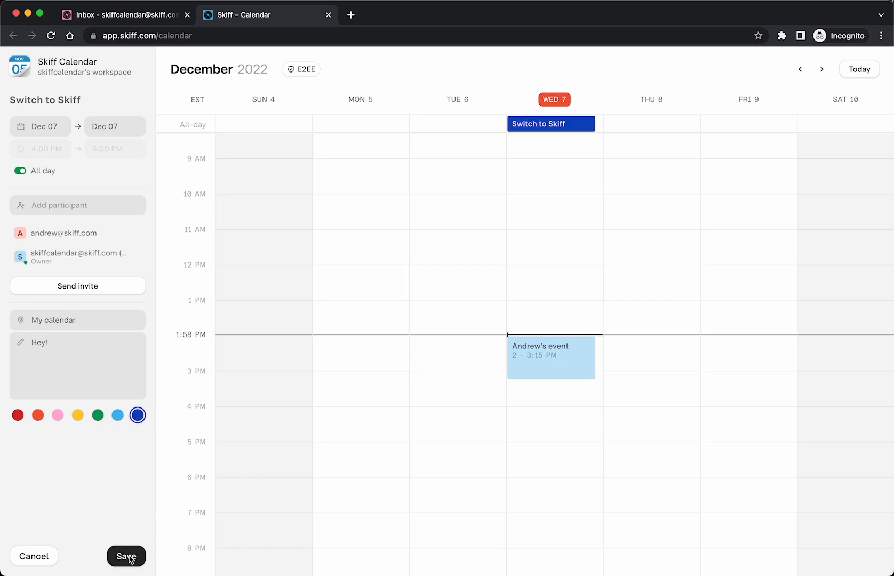
left_click(126, 555)
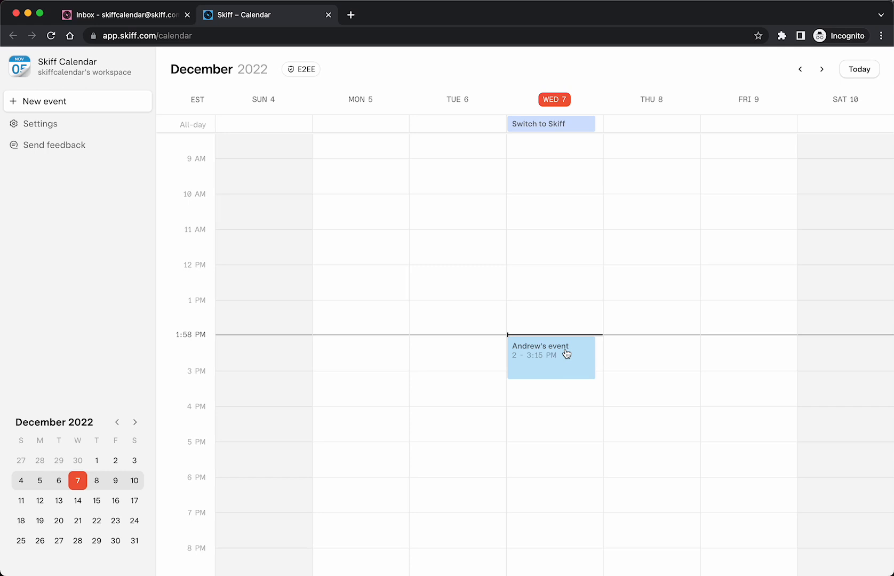
mouse_move(863, 289)
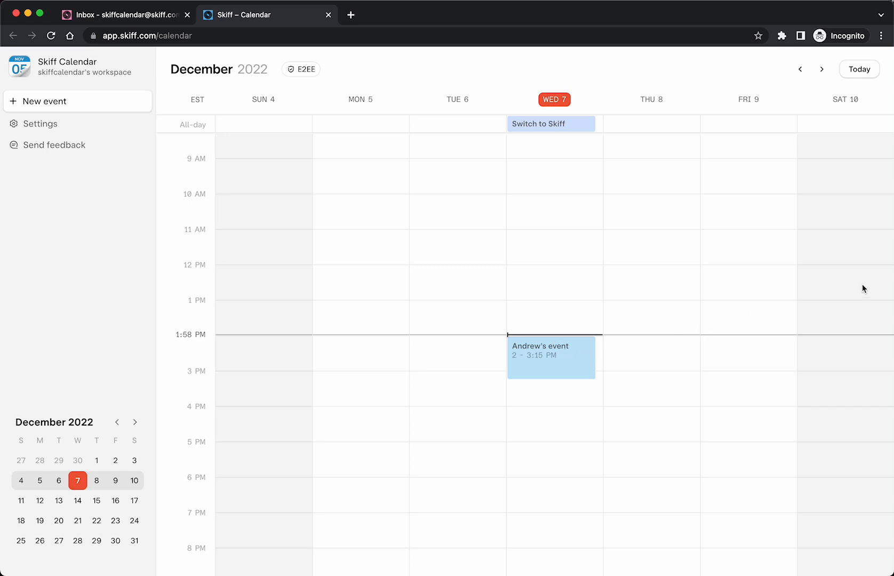